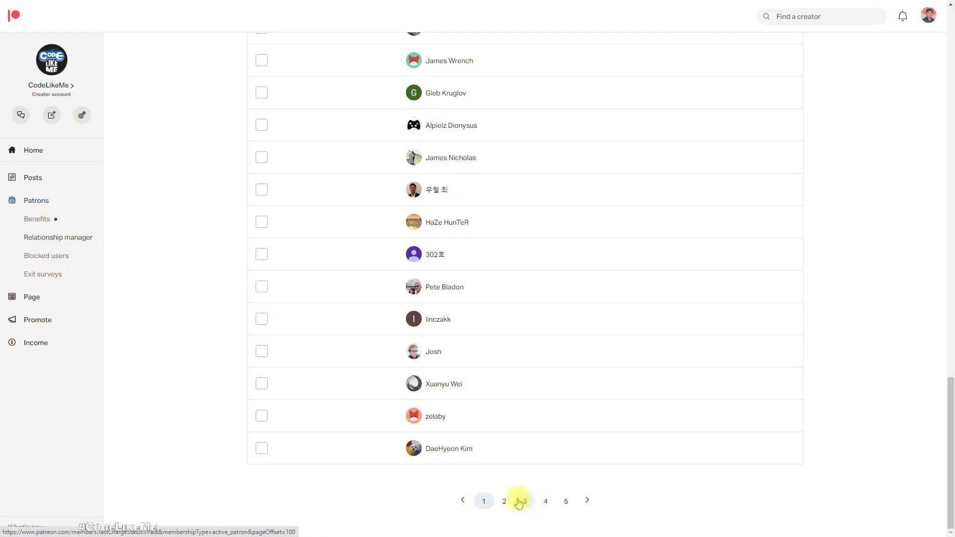
- Page through the Patreon patron list to pages 2 and 3, then the next page
click(503, 501)
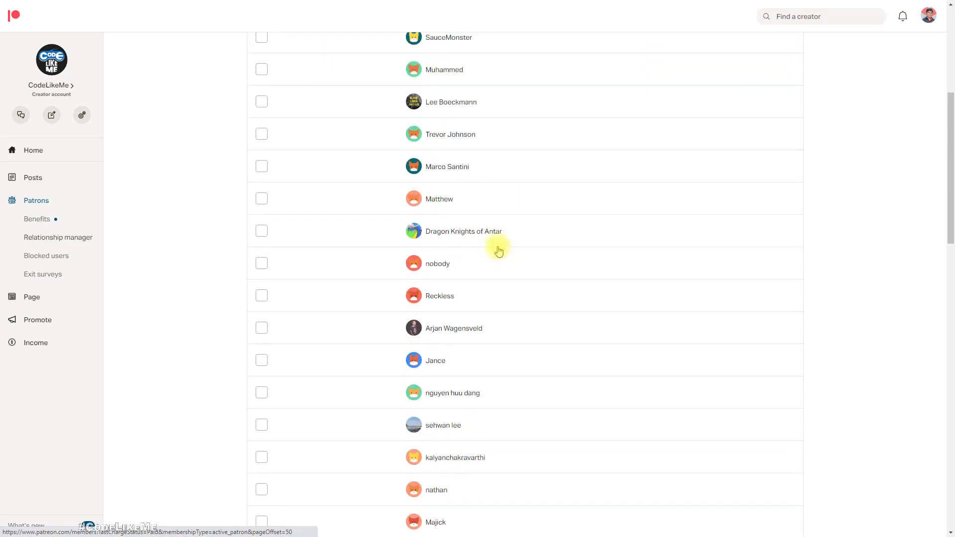
click(515, 501)
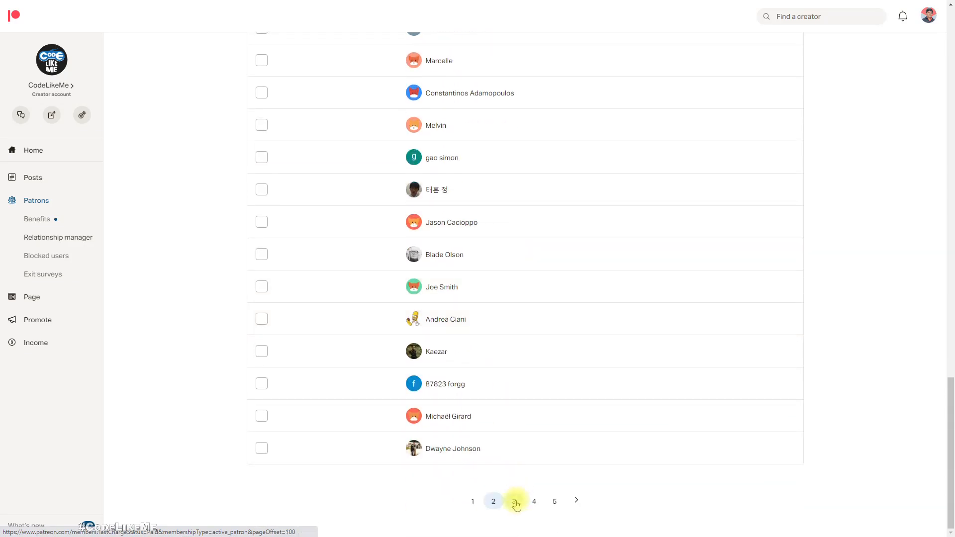
click(513, 500)
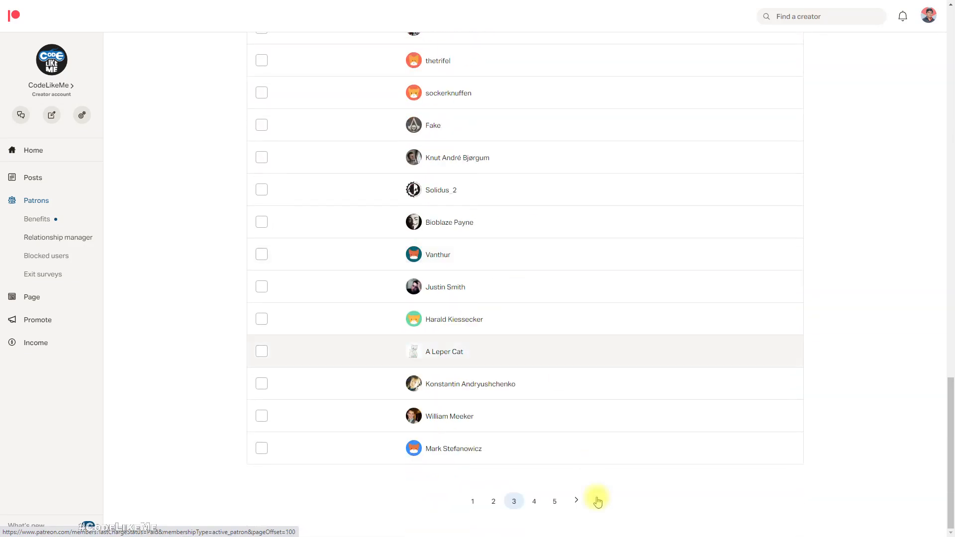
click(574, 500)
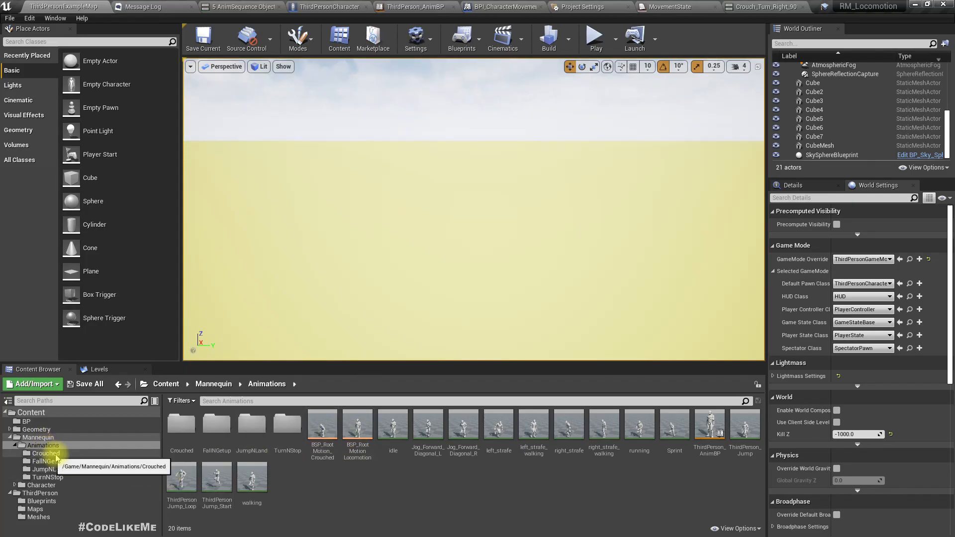
mouse_move(492, 502)
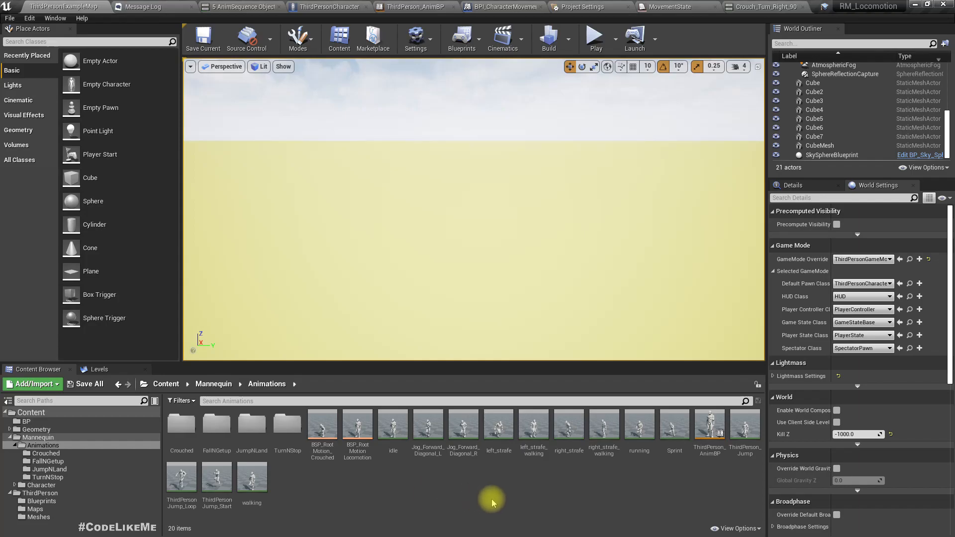
mouse_move(698, 480)
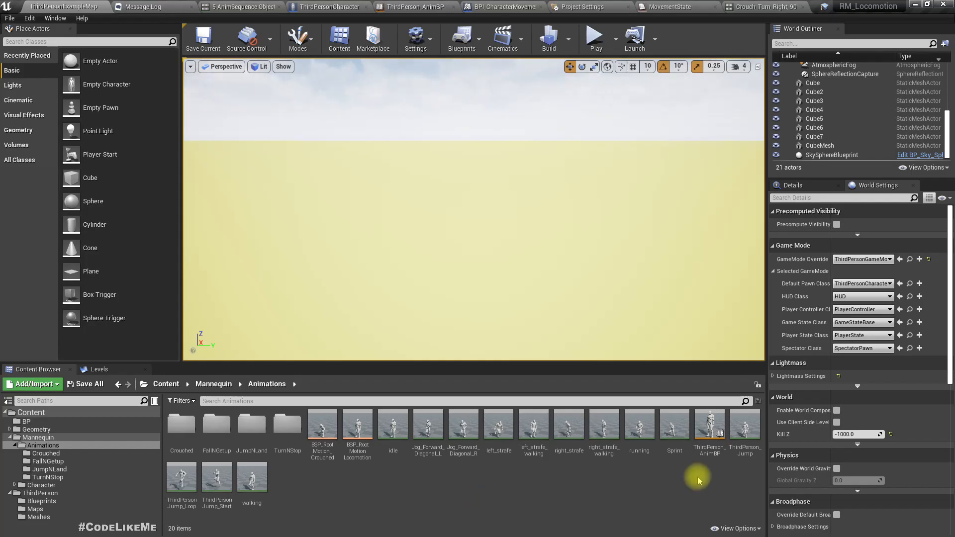
- Open the Sprint animation, tick EnableRootMotion, then clear the asset list's turn filter
click(674, 423)
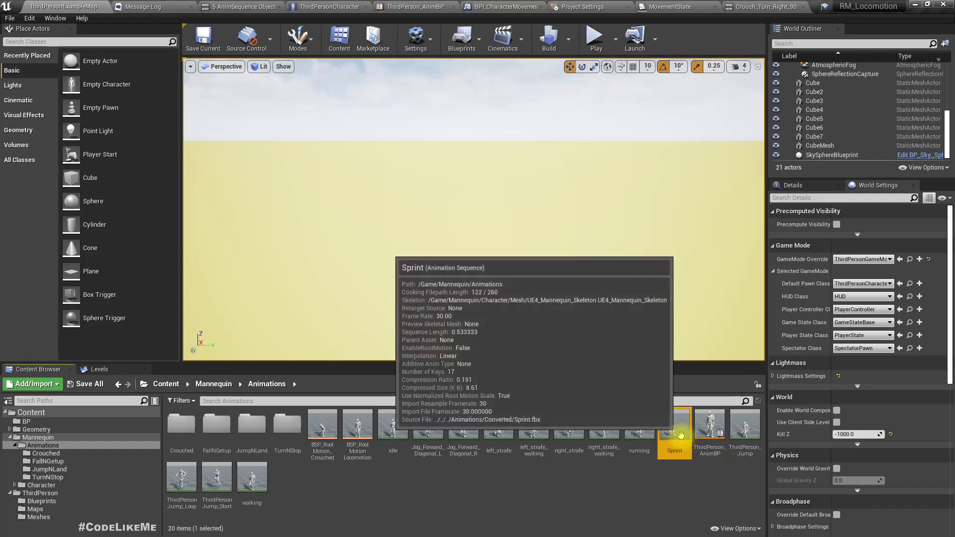
double_click(673, 424)
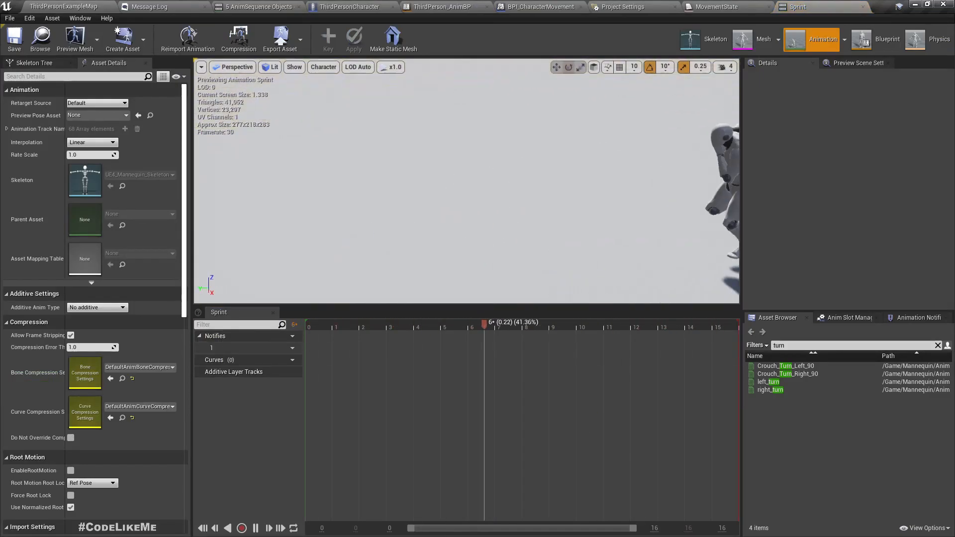
drag(483, 321, 463, 322)
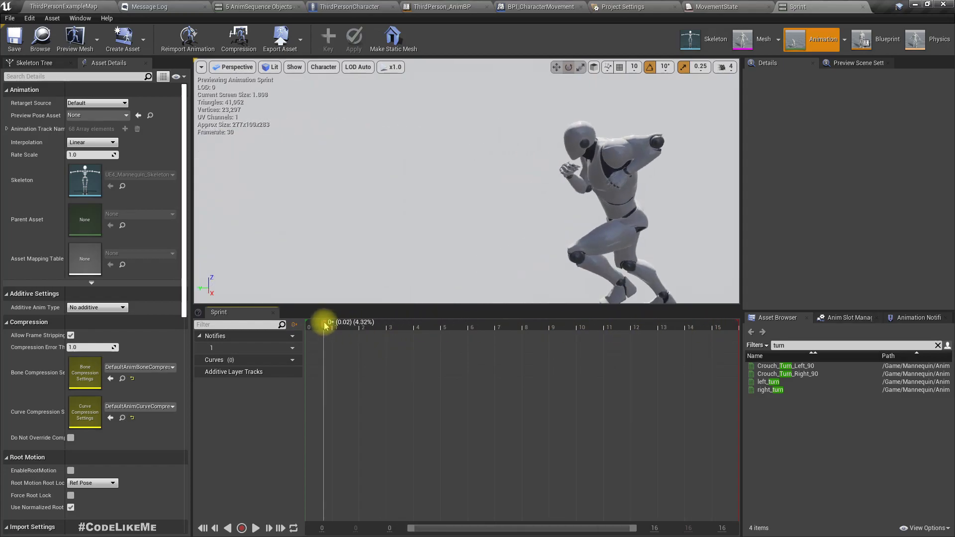
click(71, 470)
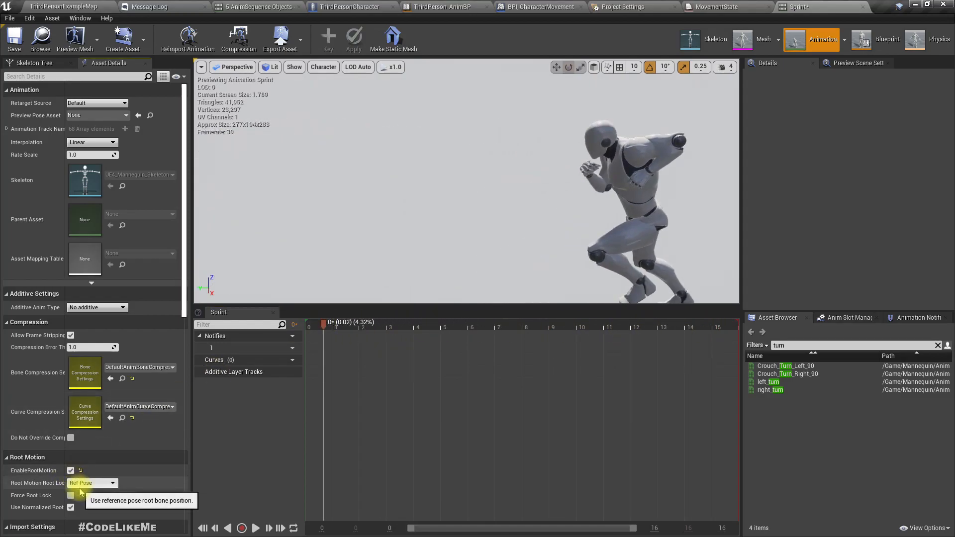
click(92, 482)
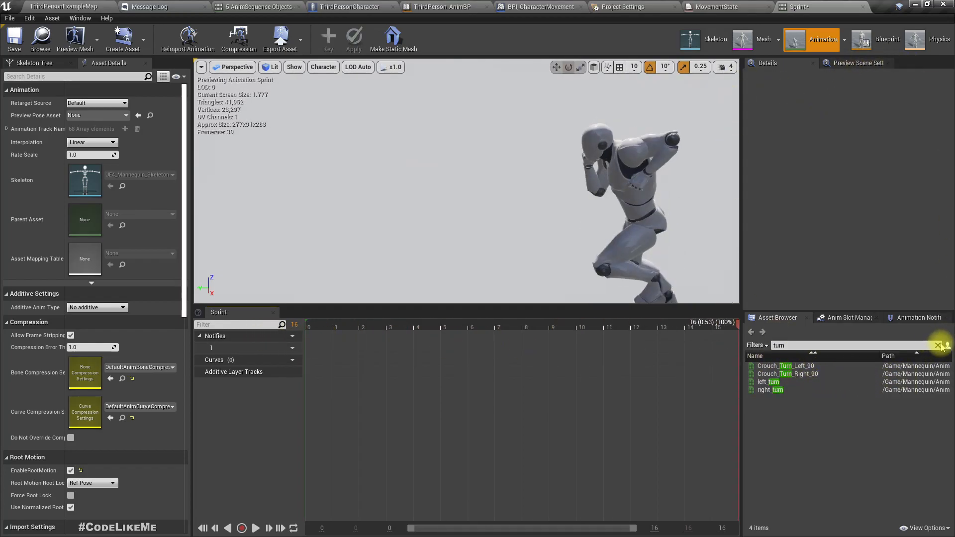
double_click(795, 374)
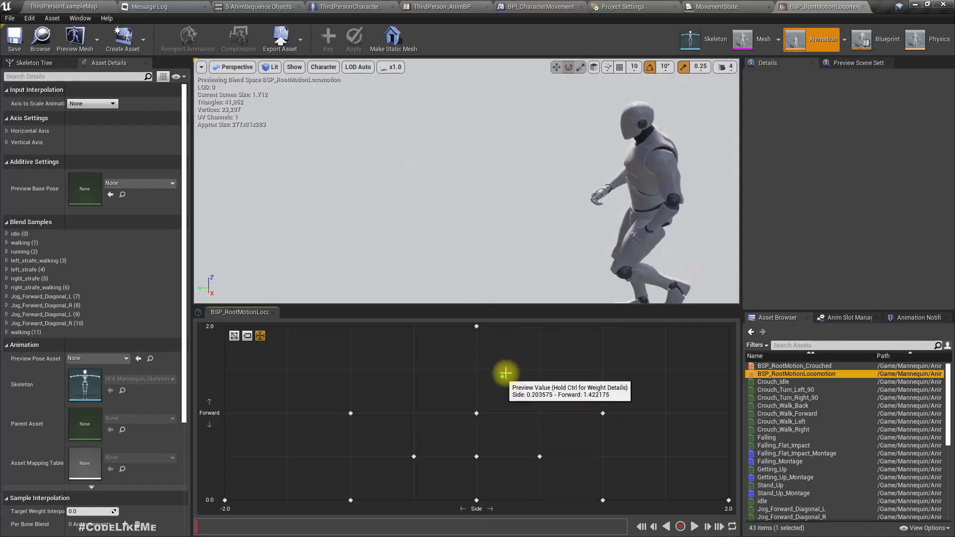
- Raise the blend space's Vertical Axis maximum to 3.0 with 6 grid divisions
drag(506, 373, 485, 399)
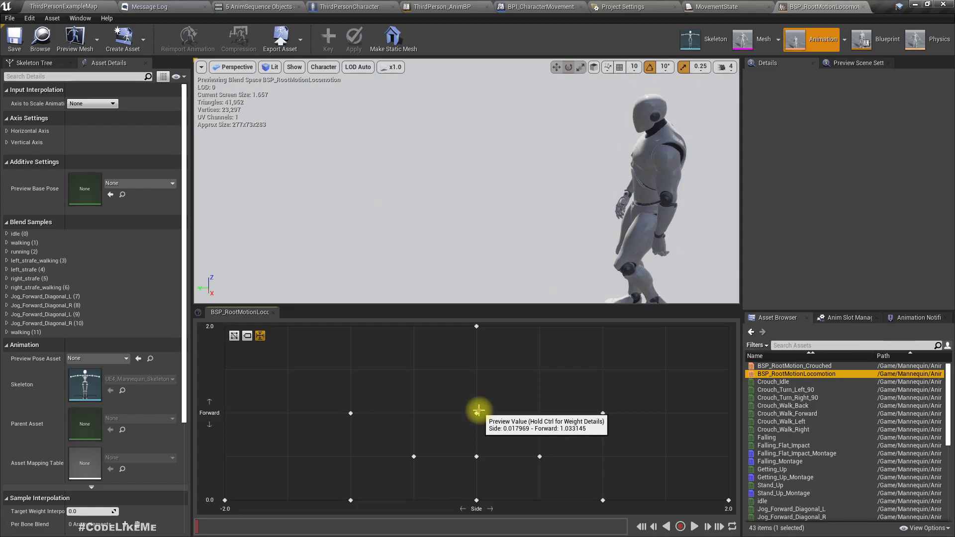
drag(477, 412, 476, 328)
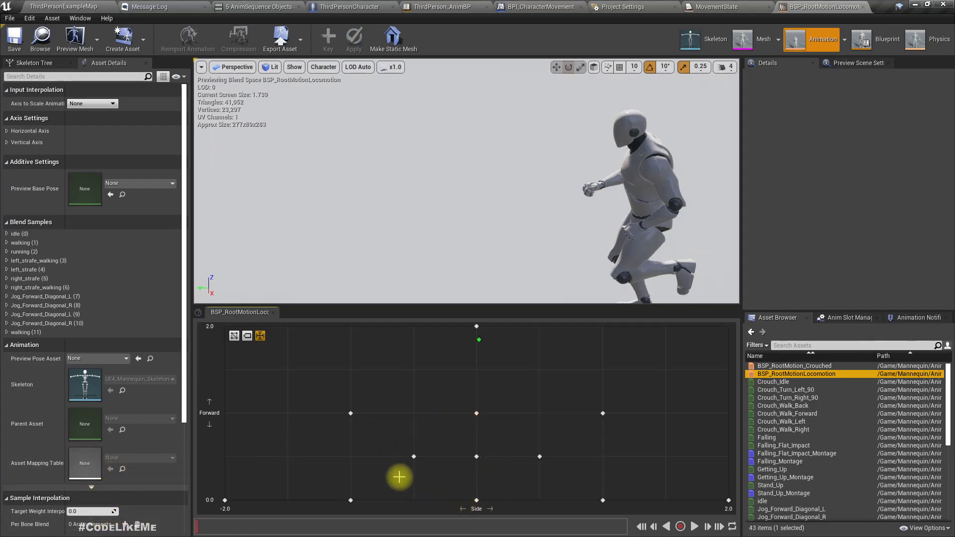
click(6, 141)
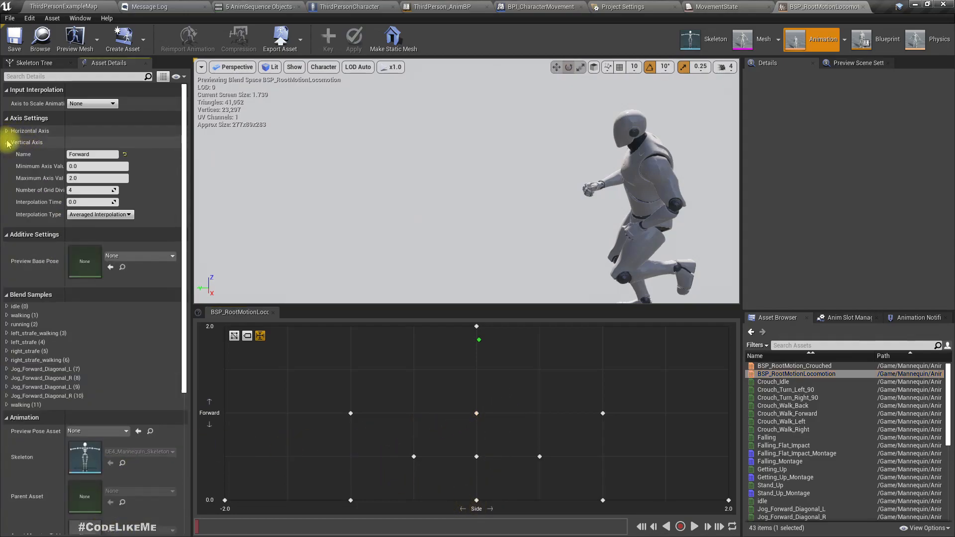
click(98, 178)
text(3)
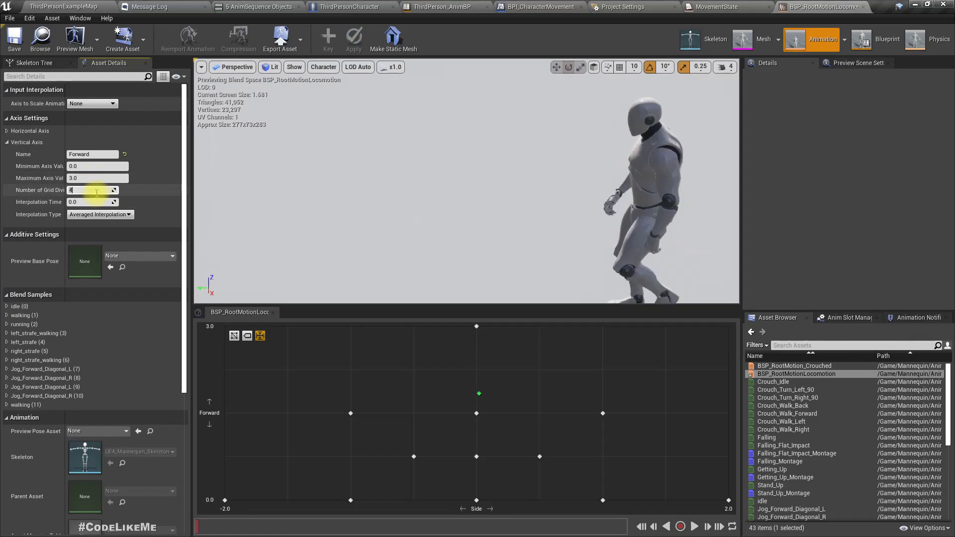
click(114, 187)
text(6)
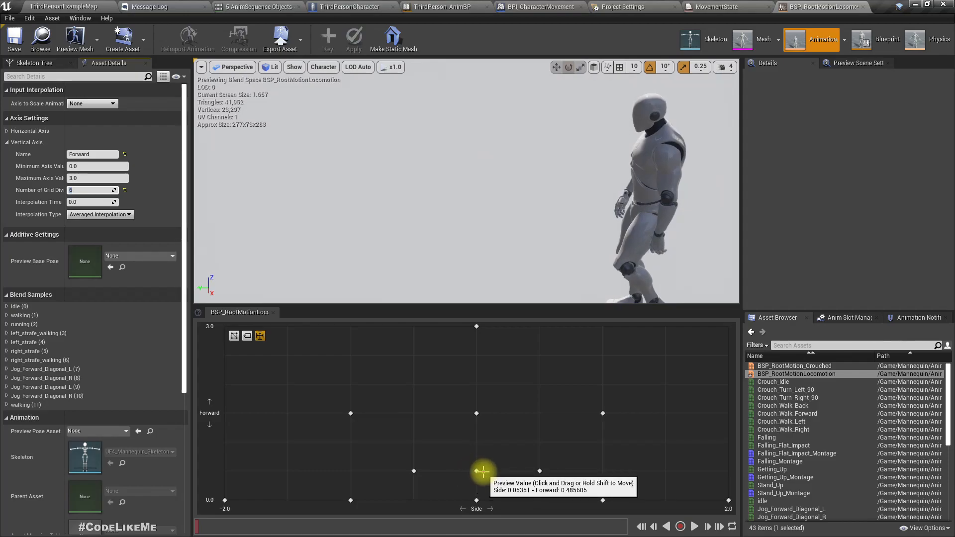
click(476, 471)
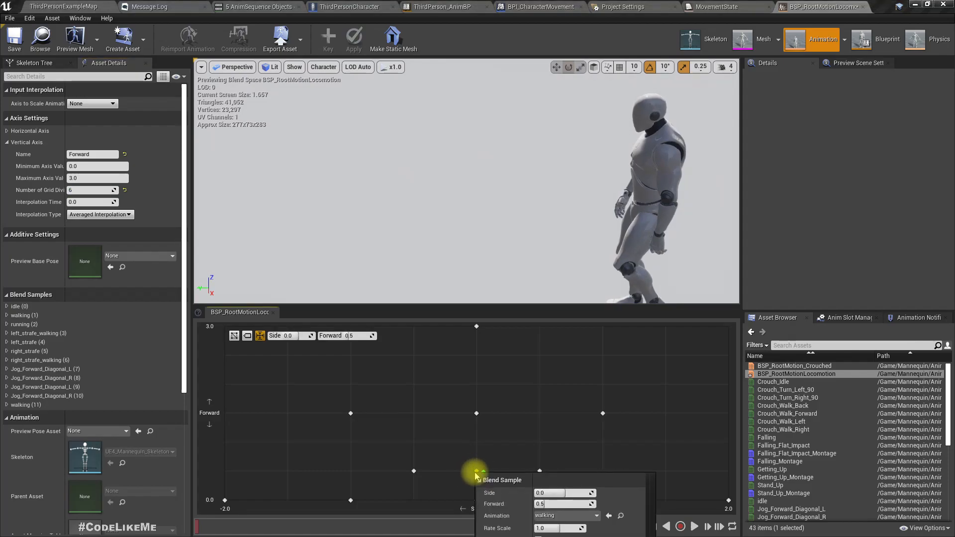
mouse_move(475, 415)
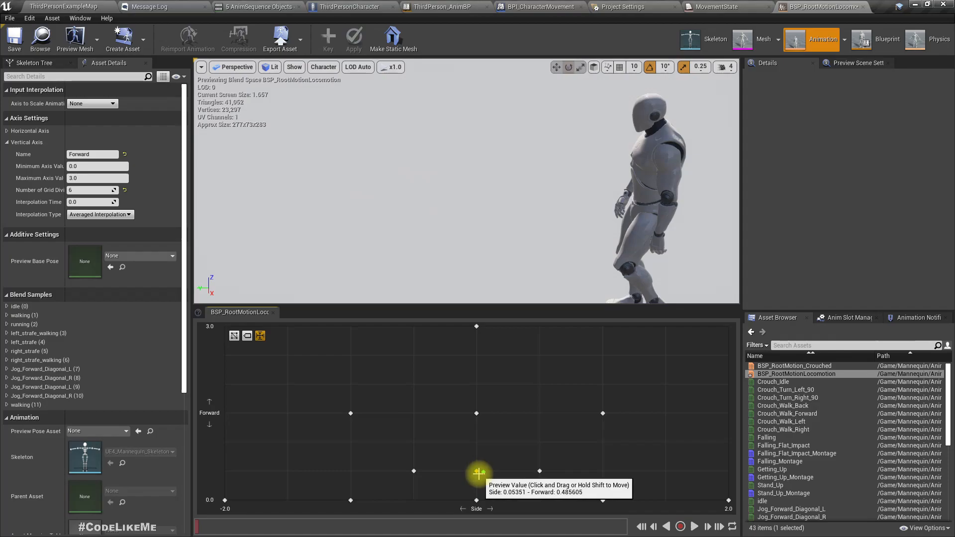
- Select a Forward 1.5 blend sample and preview the walk-to-run blend
click(477, 472)
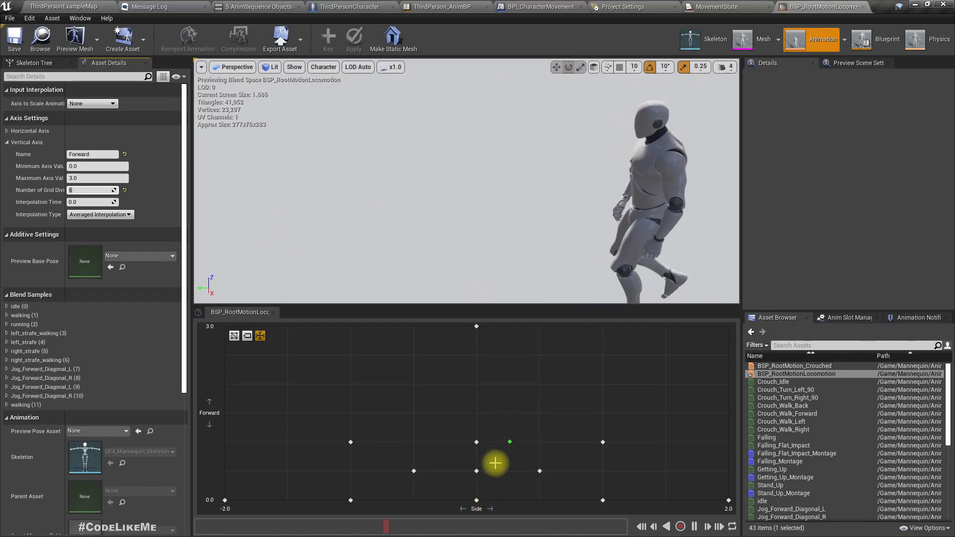
drag(495, 463, 521, 442)
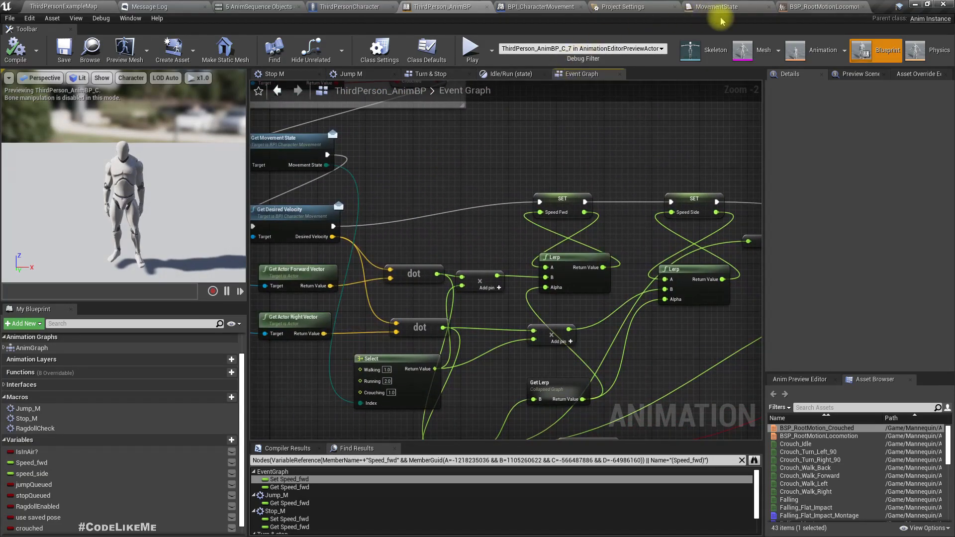
- Switch back to the ThirdPersonExampleMap level editor tab
click(821, 7)
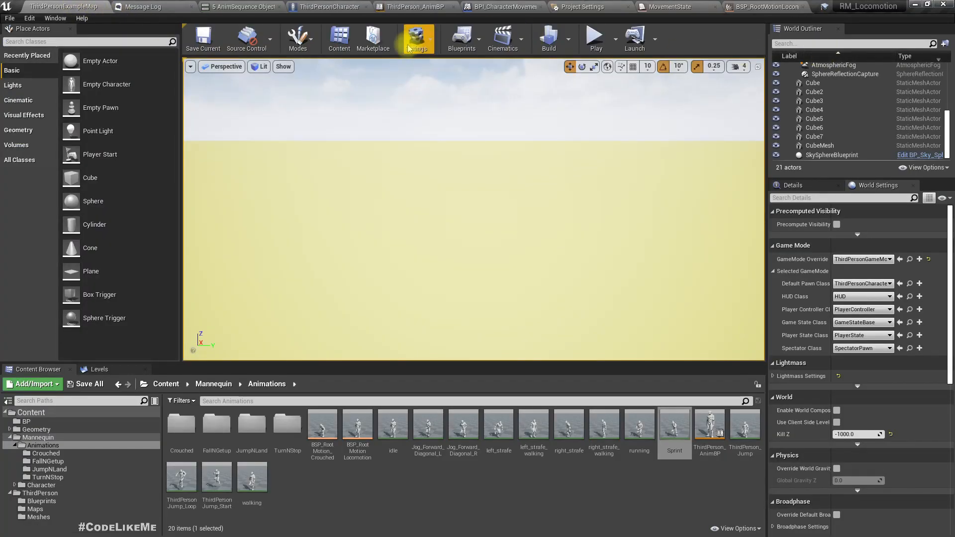
- In Get Movement State, select the Movement State node and list its default values
click(325, 7)
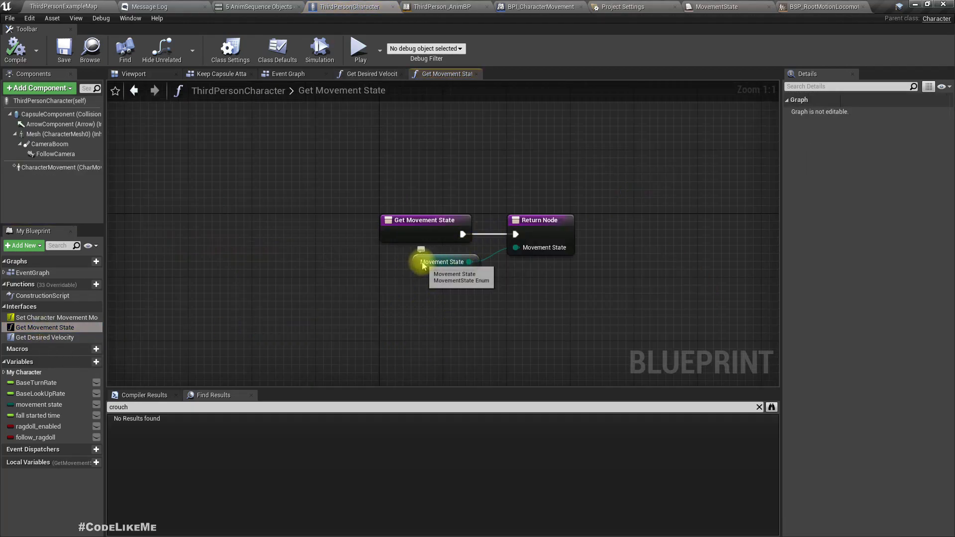
click(442, 262)
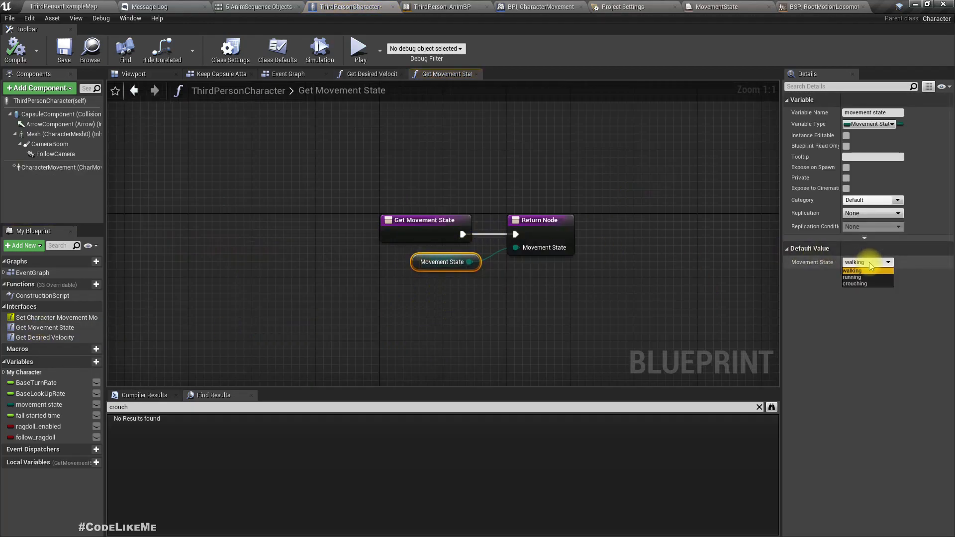
click(854, 262)
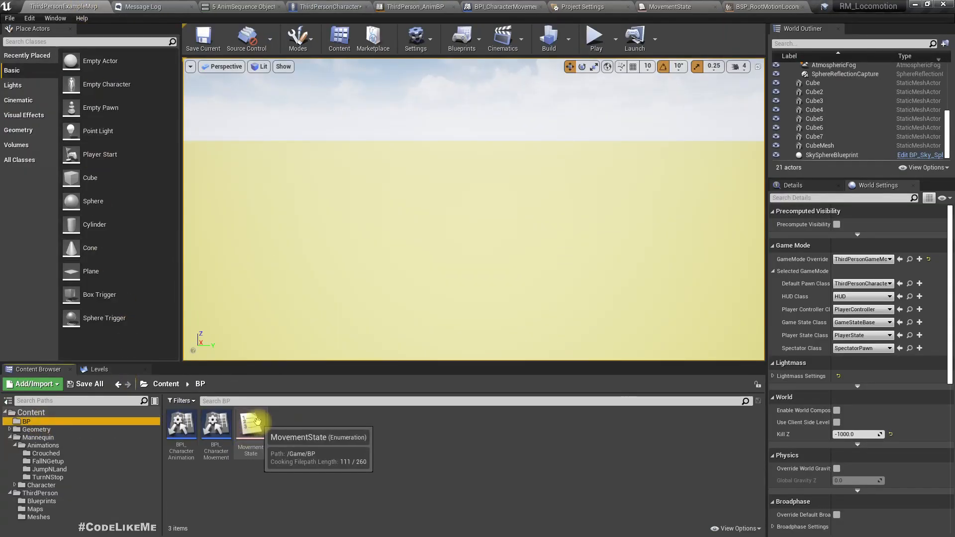
- Add a new MovementState enumerator named Sprinting and save the enumeration
double_click(250, 424)
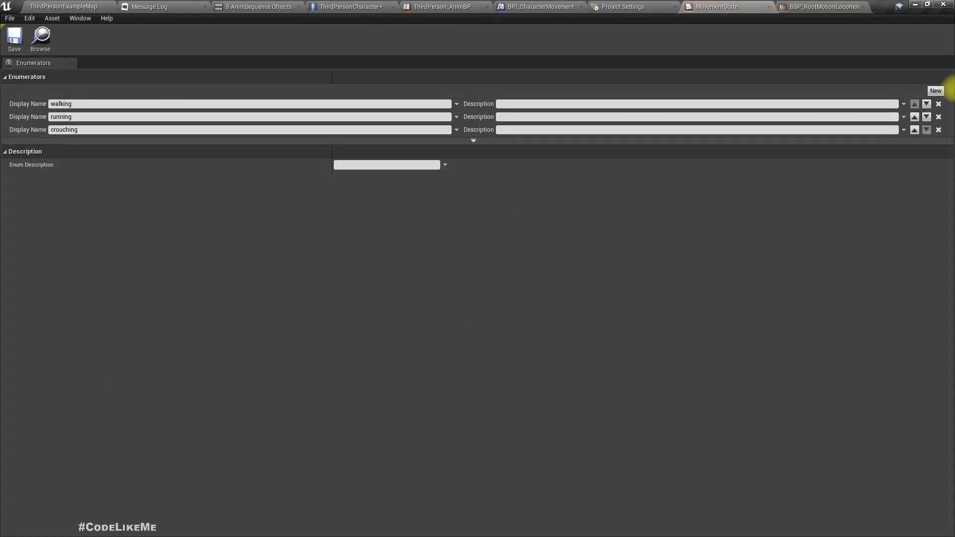
click(935, 90)
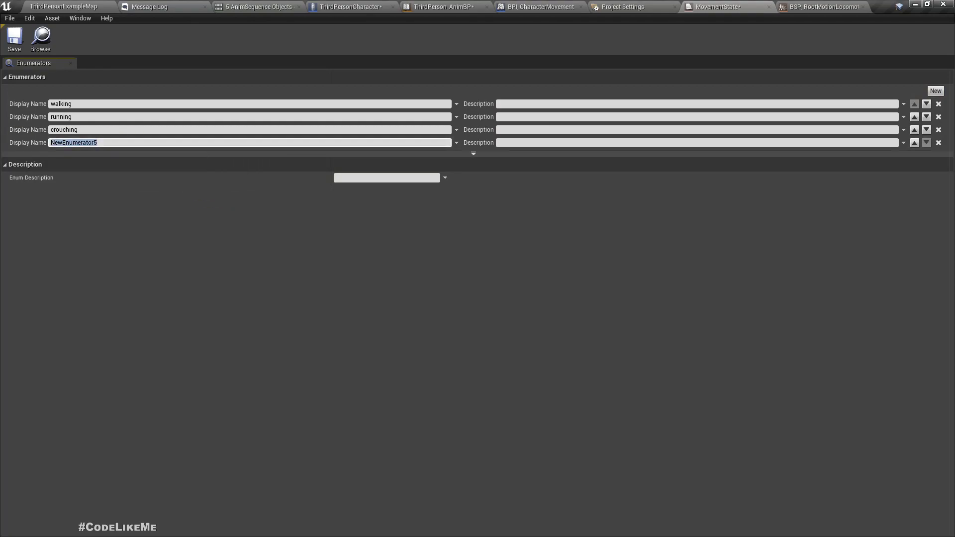
text(Sprinting)
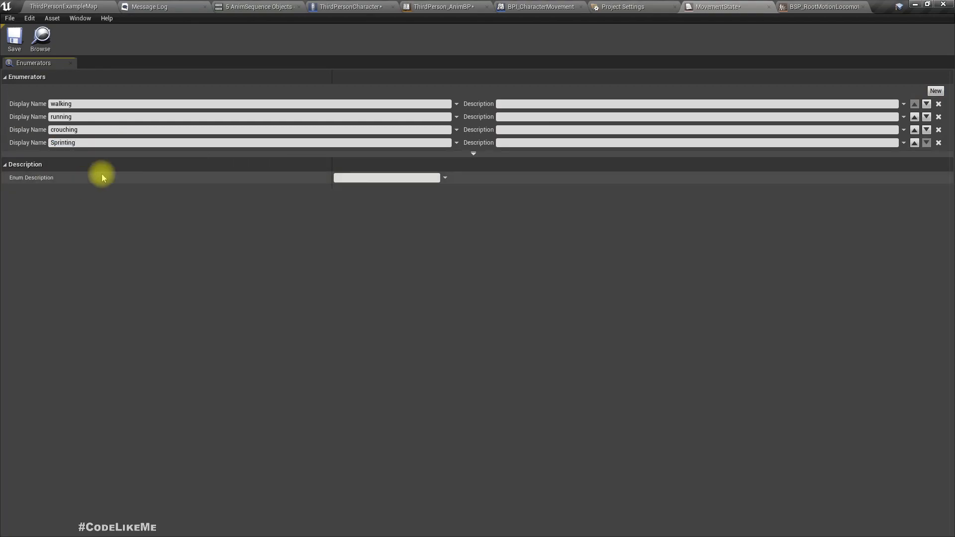
mouse_move(390, 116)
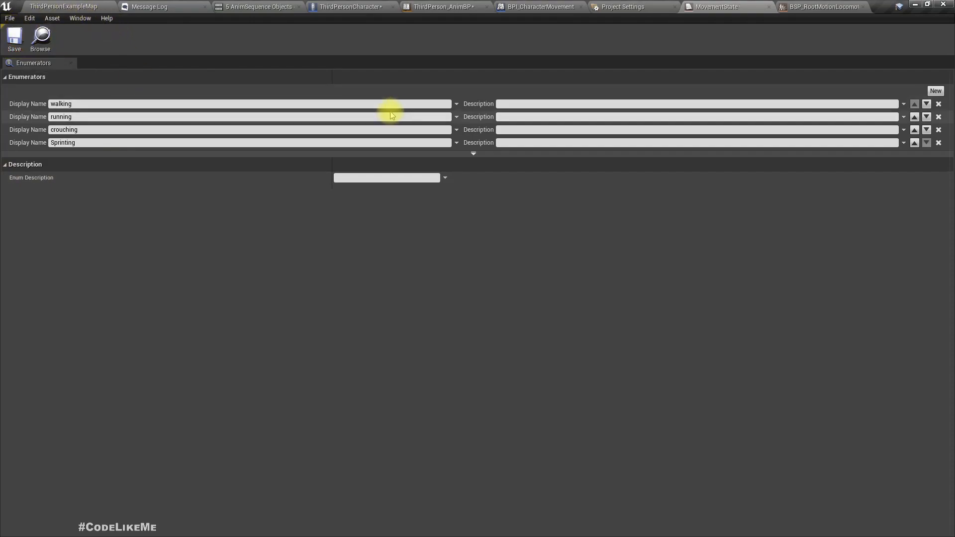
click(14, 37)
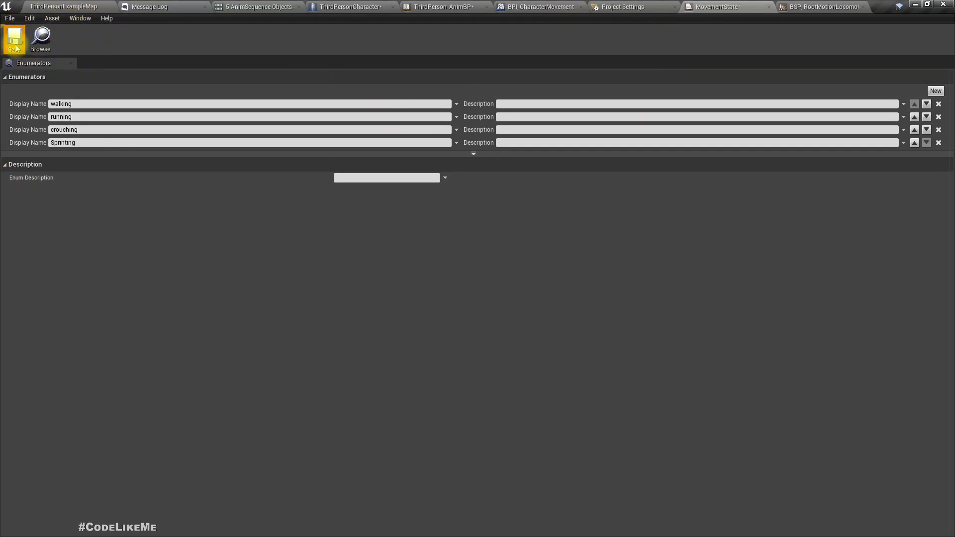
- In ThirdPerson_AnimBP, change the Select node's Sprinting input from 0.0 to 3.0
click(350, 6)
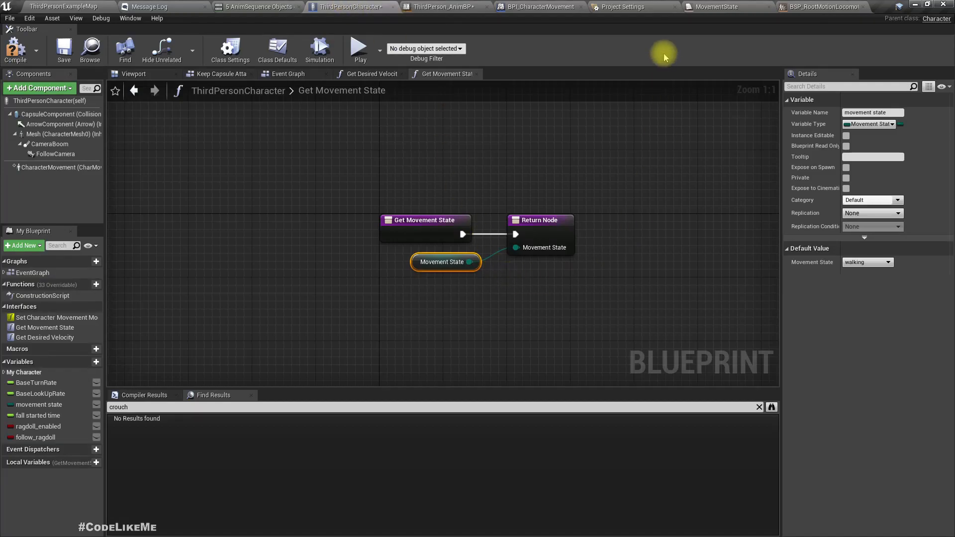
click(444, 7)
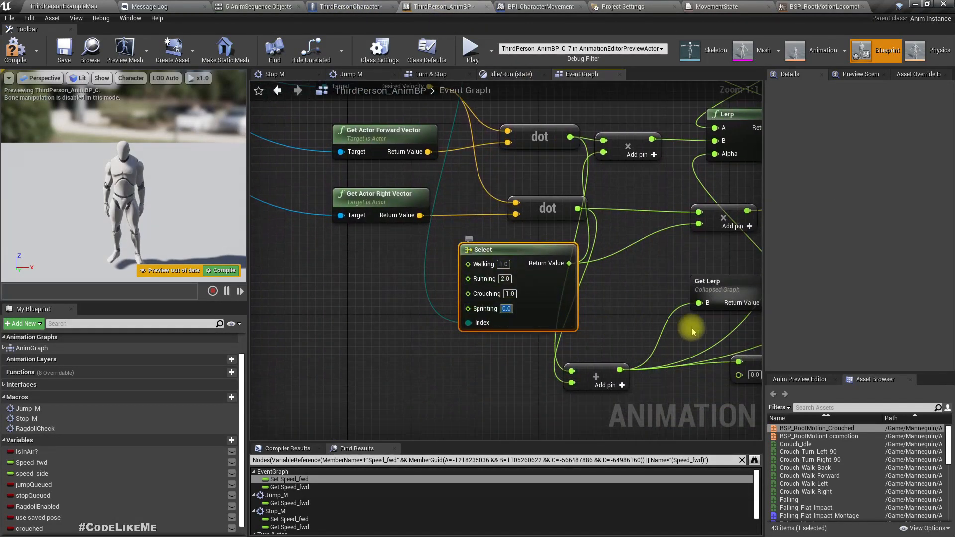
mouse_move(469, 294)
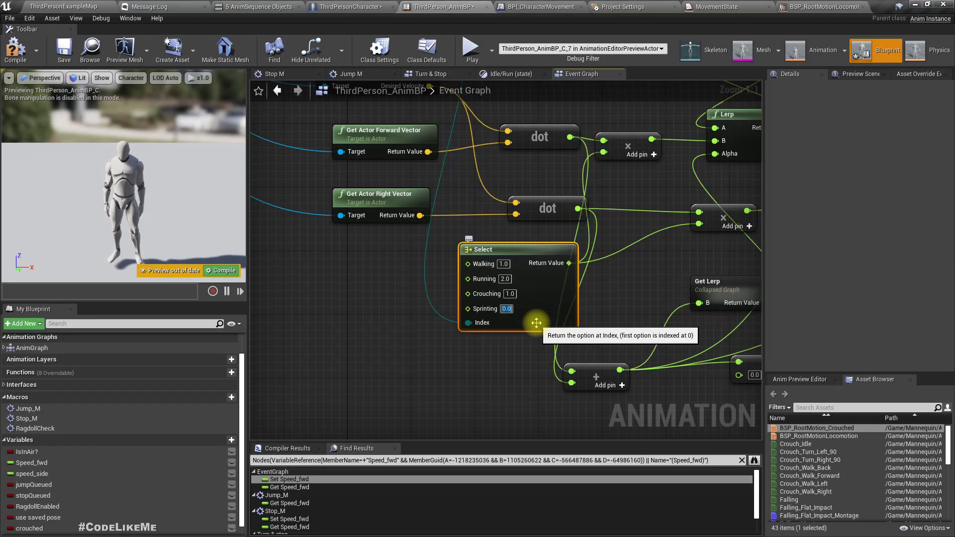
text(3.0)
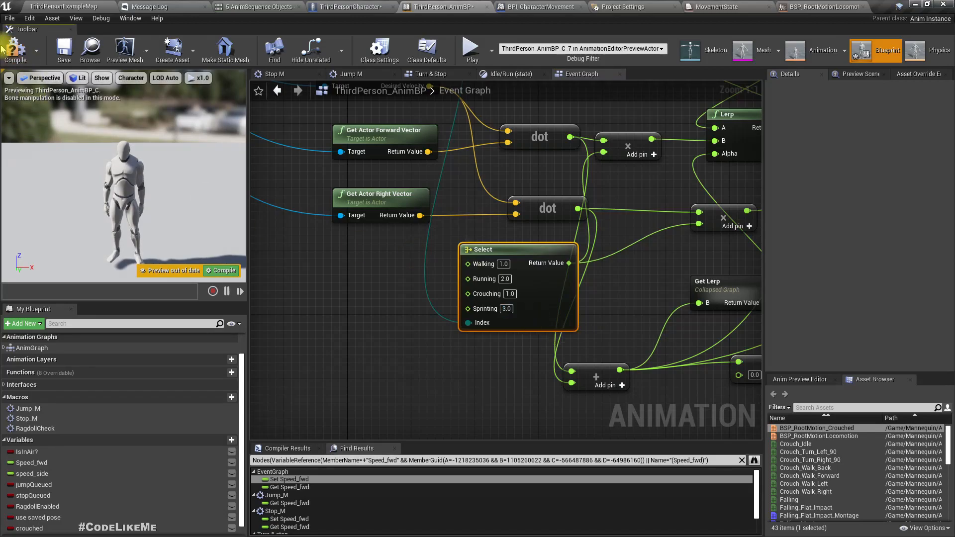
mouse_move(298, 90)
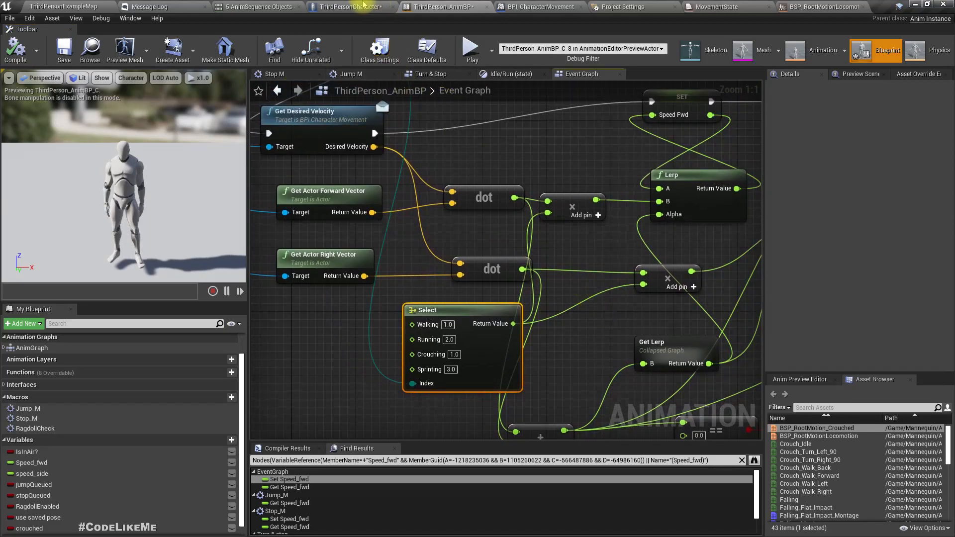
- View the character's event graph, then return to the main level editor
click(349, 7)
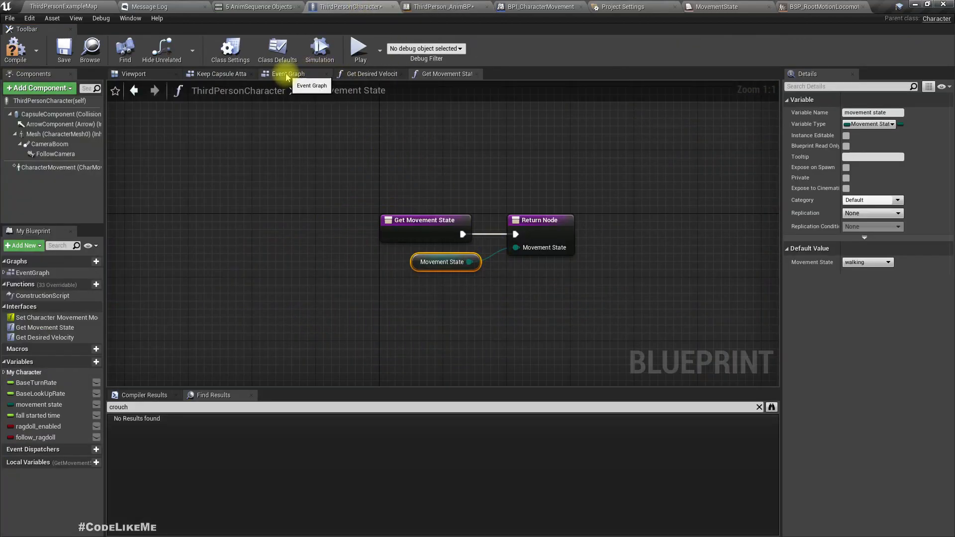
click(288, 73)
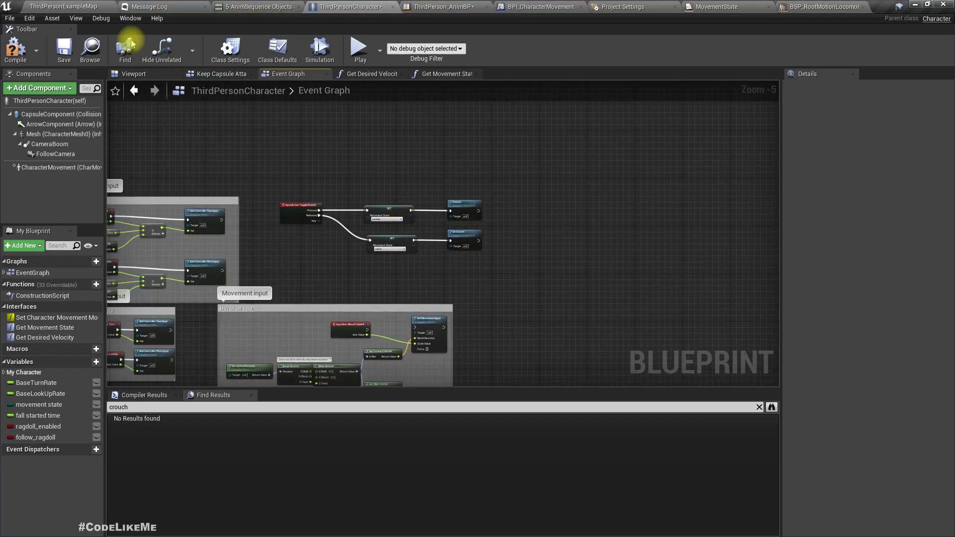
click(621, 6)
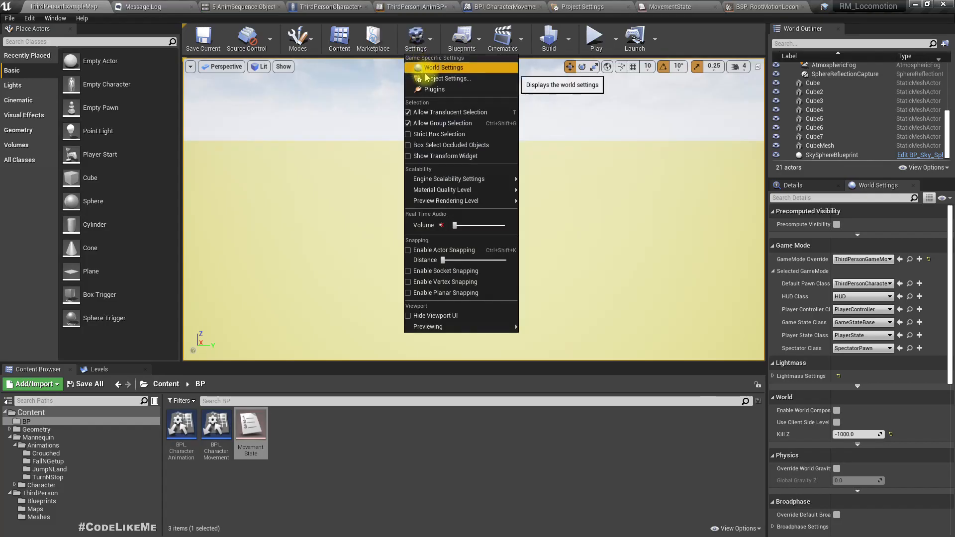
- In Project Settings > Input, add a ToggleSprint action mapping on Left Shift
click(447, 78)
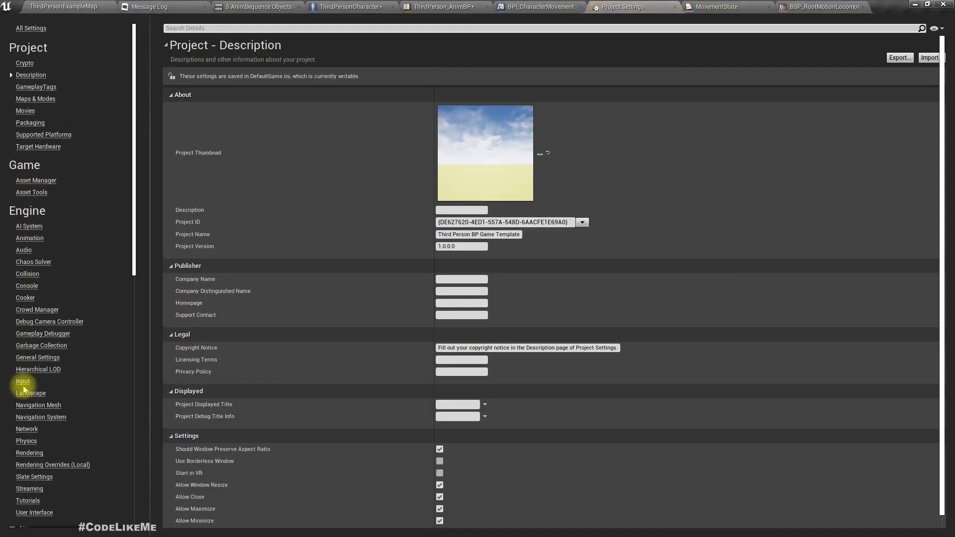
click(22, 381)
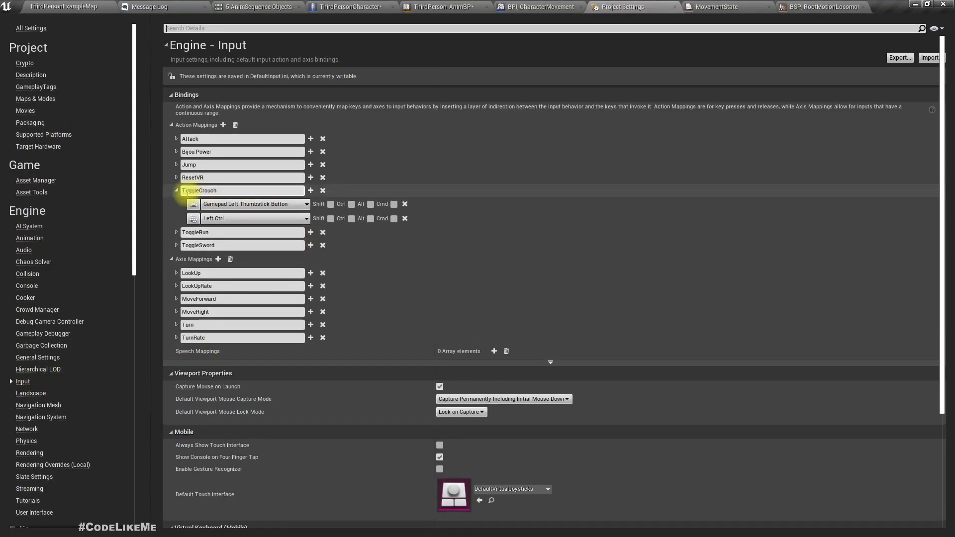
click(176, 190)
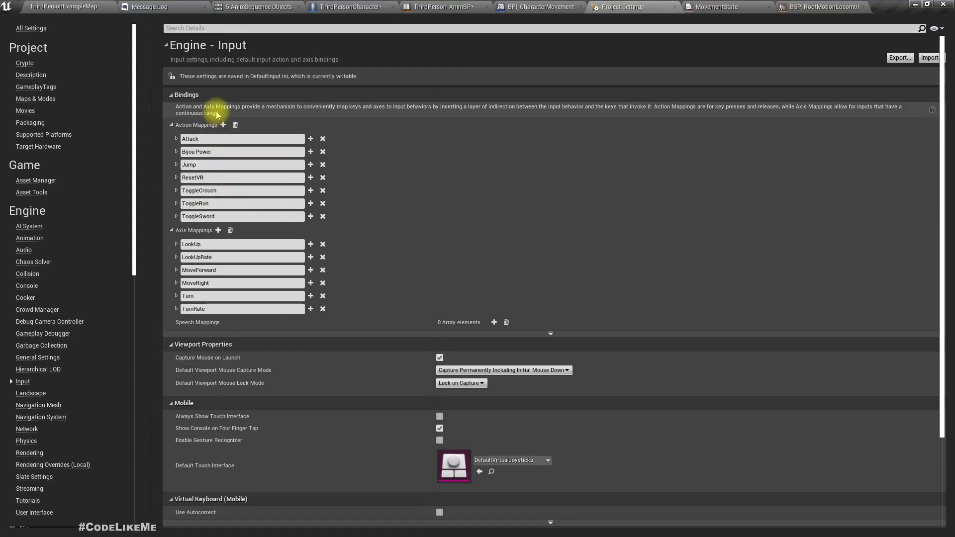
click(223, 125)
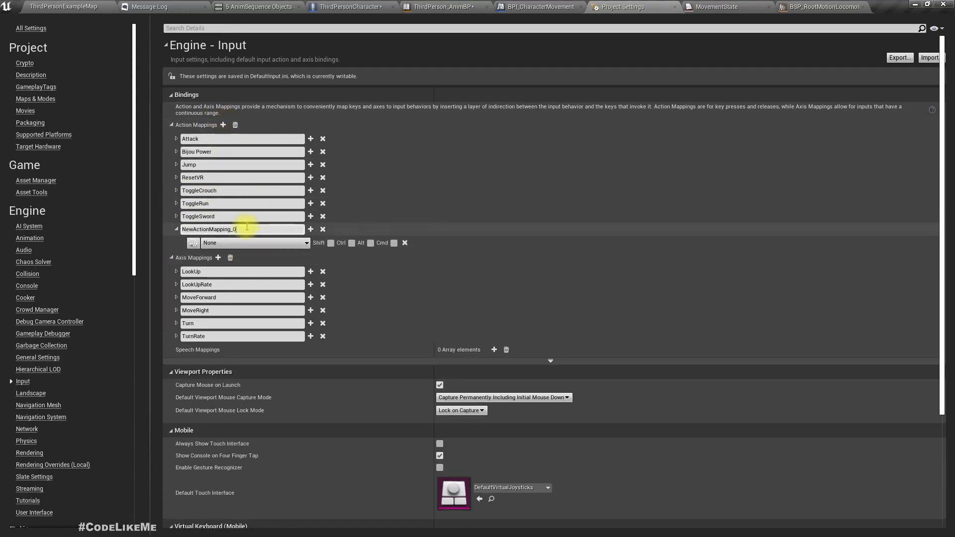
text(Toggle)
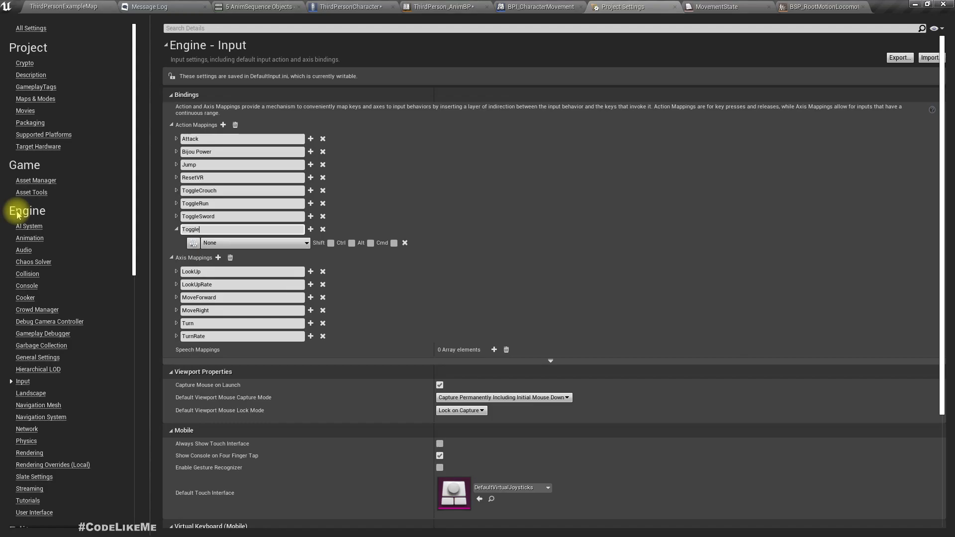
text(Sprint)
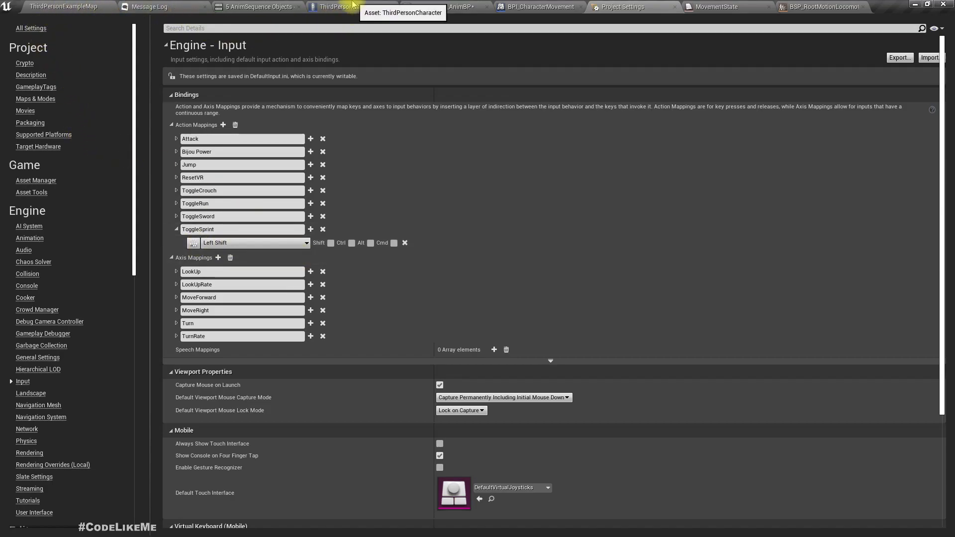
- In ThirdPersonCharacter, label the crouch nodes' comment 'Crouch' and scroll the graph
click(348, 6)
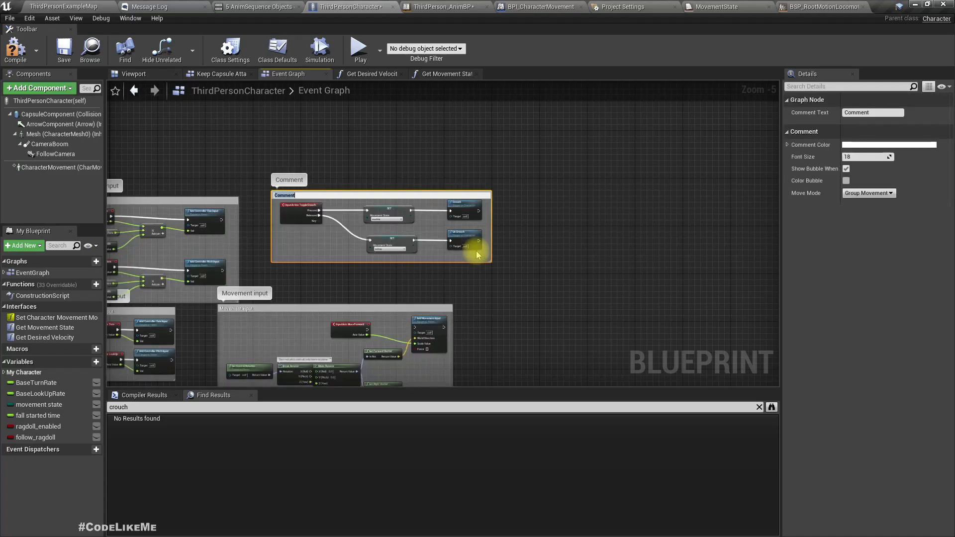
text(Crouch)
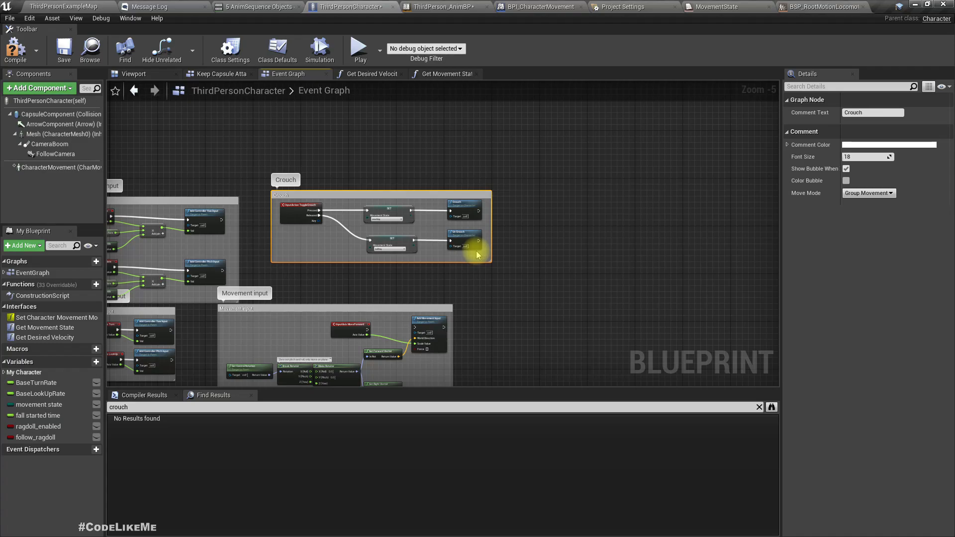
scroll(down, 3)
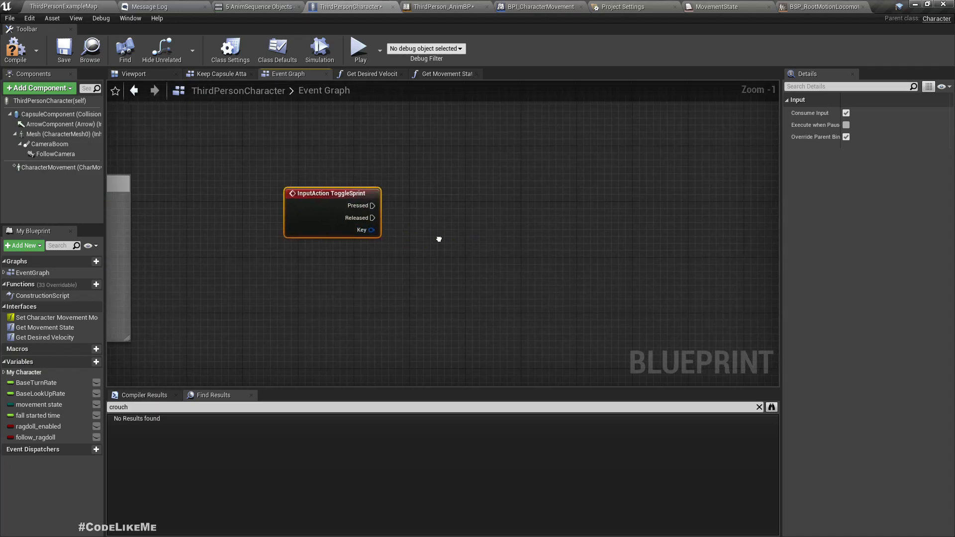
- Connect ToggleSprint Pressed to a Set Movement State node set to Sprinting, and add a Released setter
drag(371, 205, 471, 213)
text(set moveme)
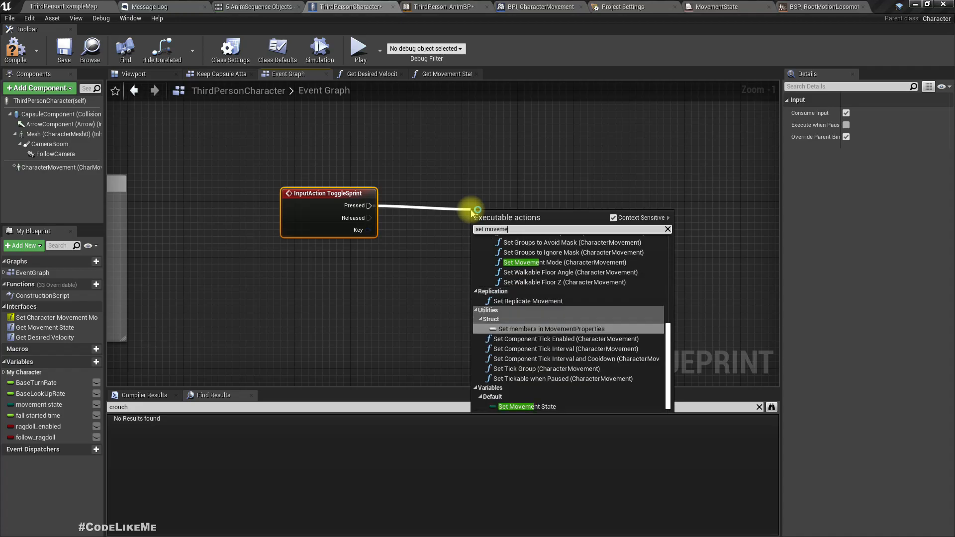
click(526, 406)
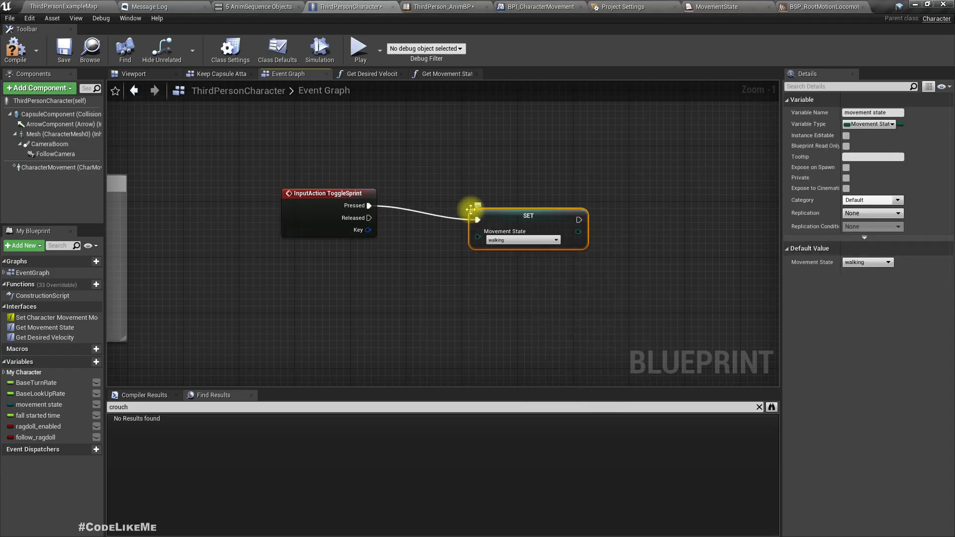
click(521, 239)
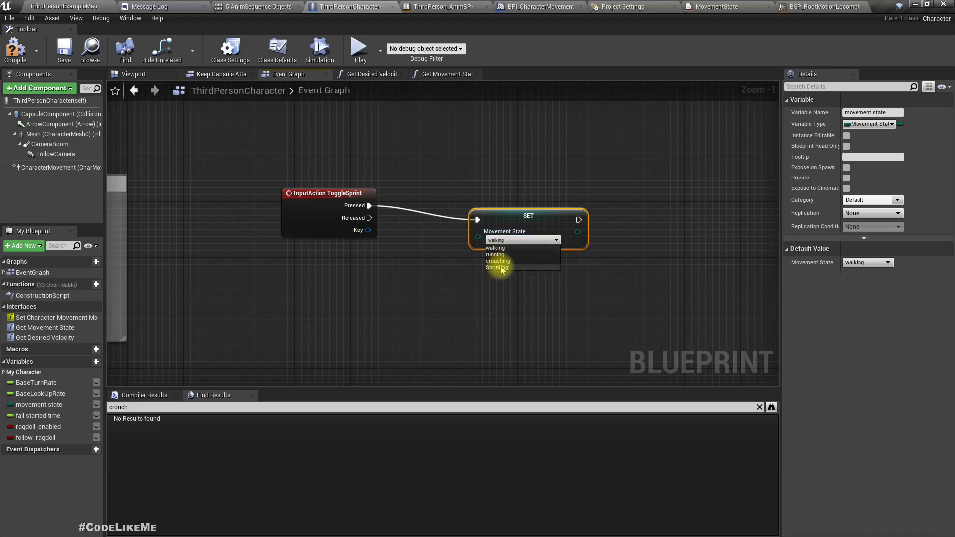
click(496, 267)
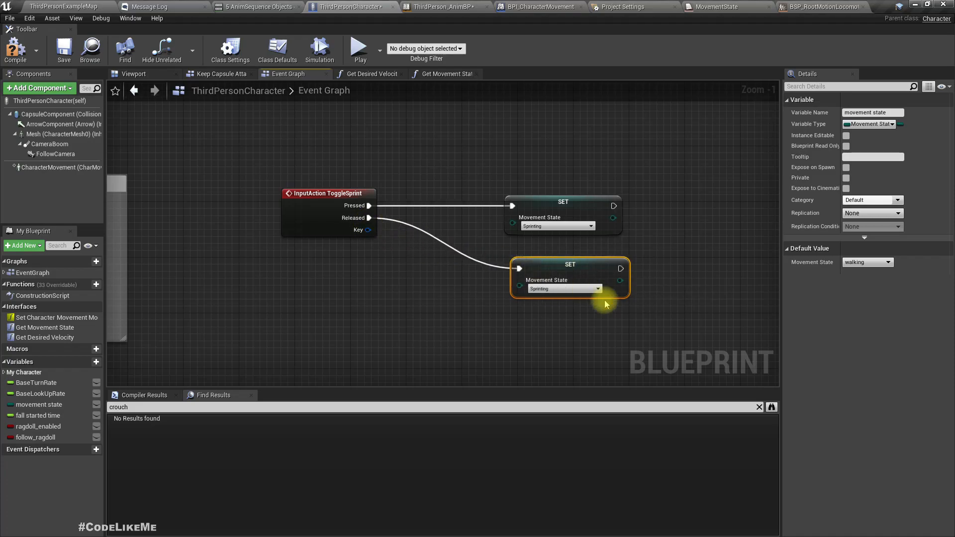
click(561, 289)
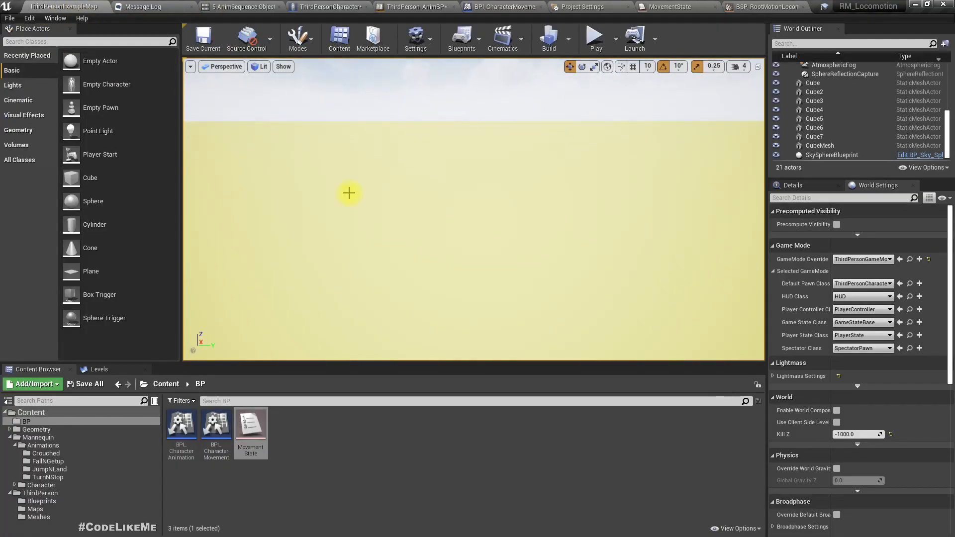
- Play-test the level to try Left Shift sprinting, stopping and then starting play again
click(593, 35)
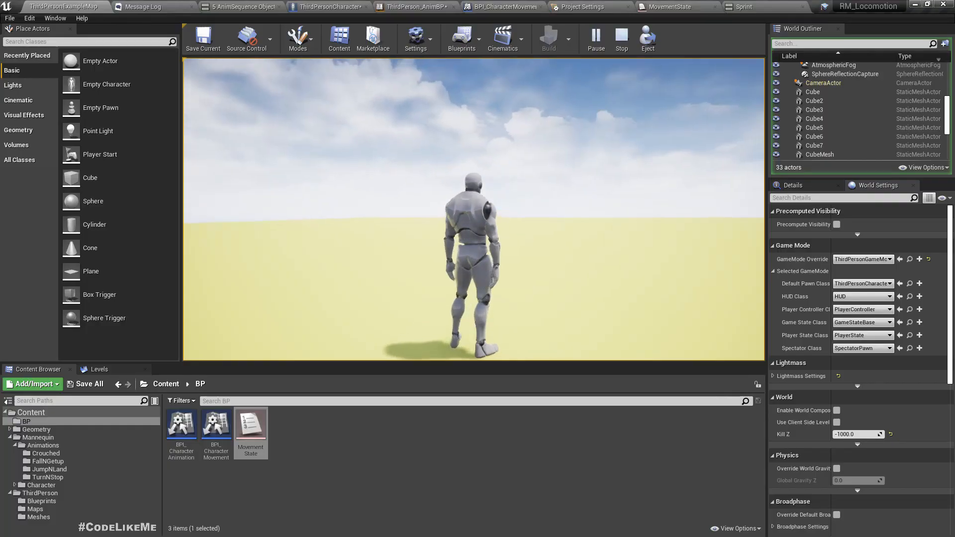
click(594, 35)
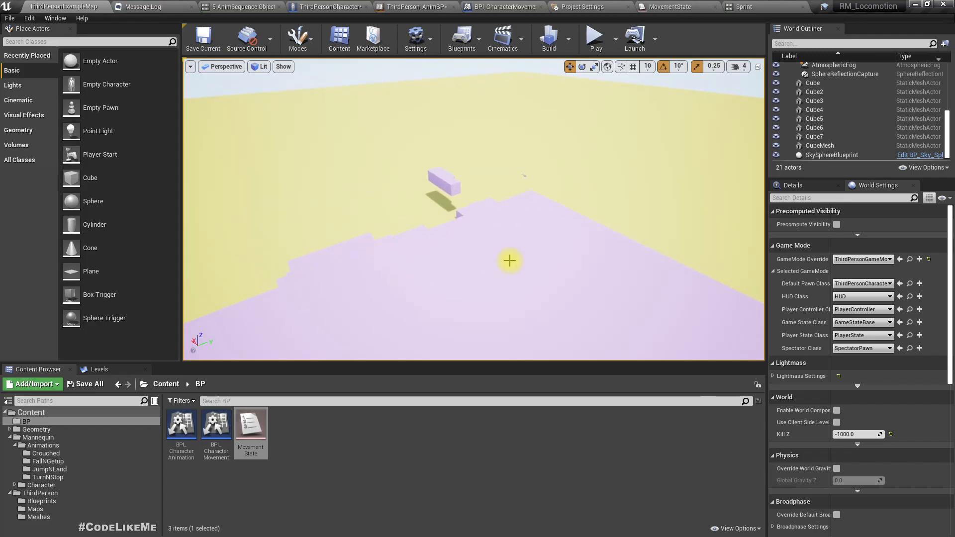
click(593, 35)
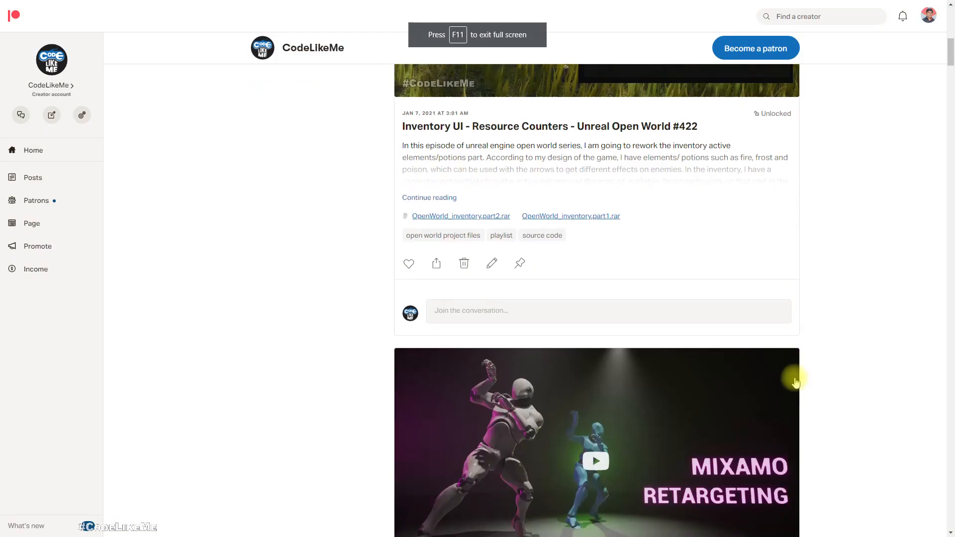
- Scroll the CodeLikeMe Patreon feed back through December 2020 posts to Unreal Open World #421
scroll(down, 3)
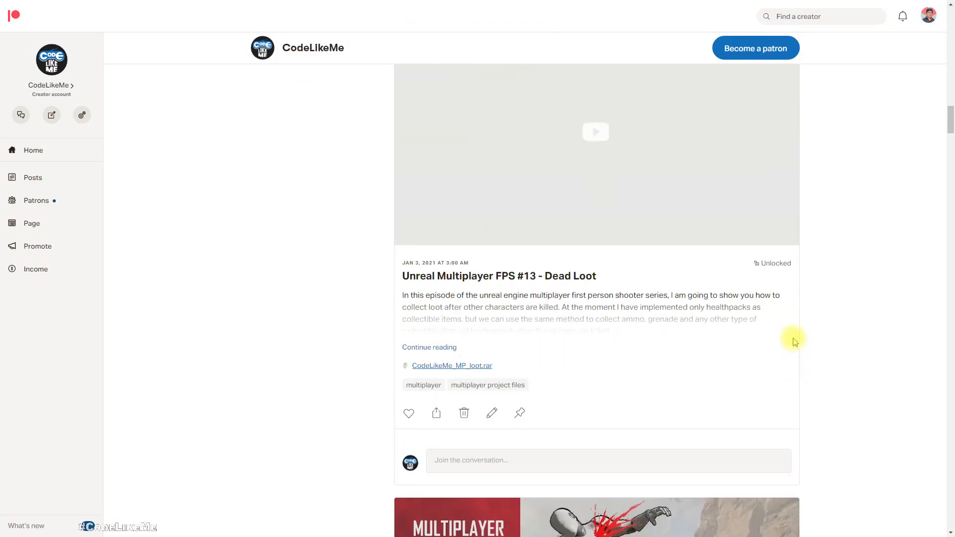
scroll(down, 3)
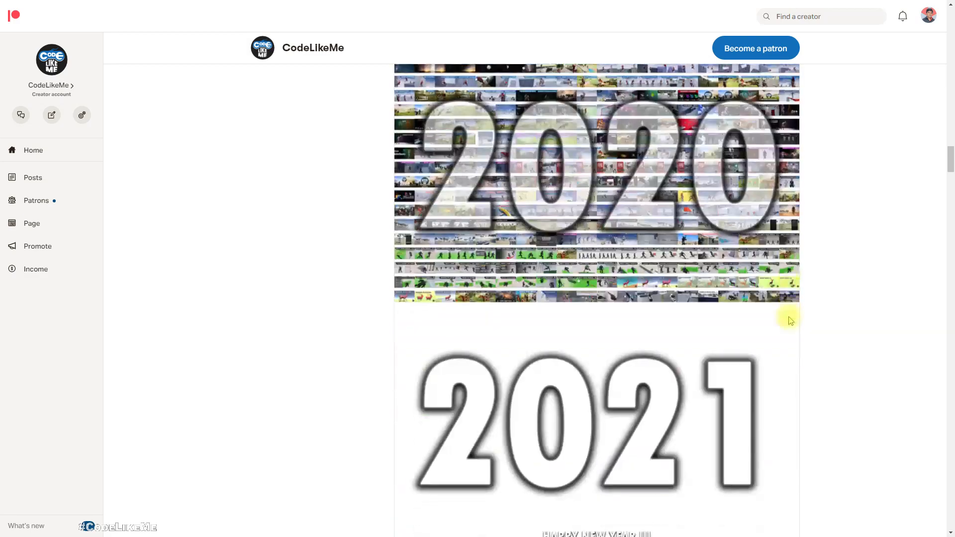
scroll(down, 3)
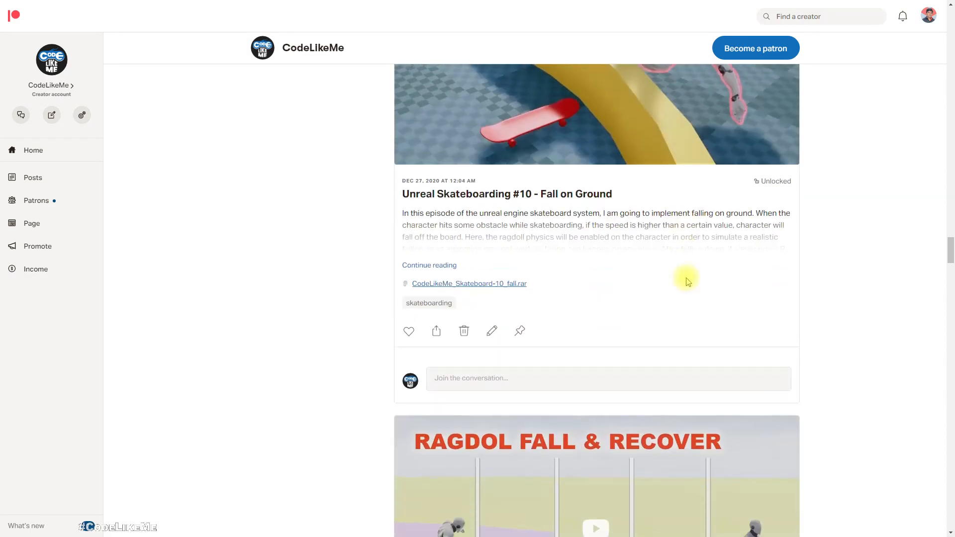
scroll(down, 3)
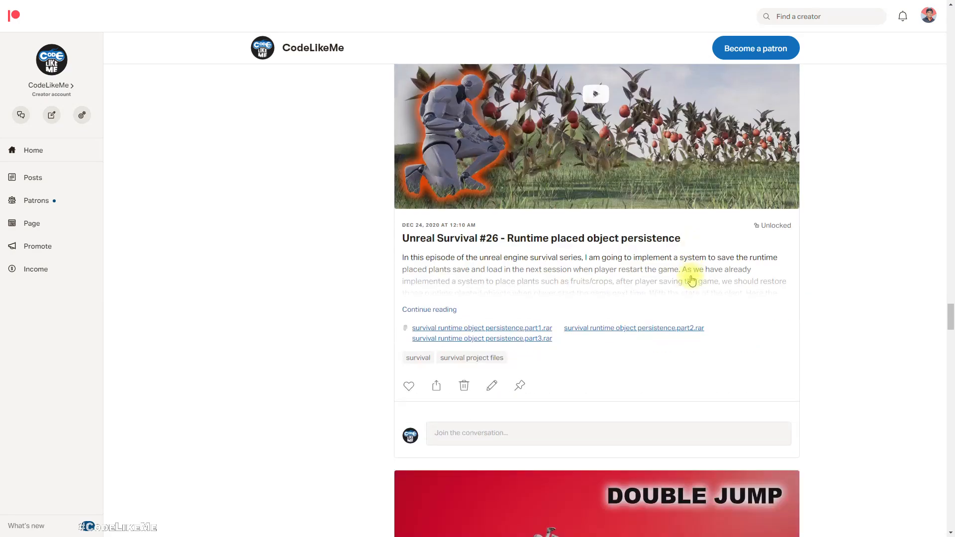
scroll(down, 3)
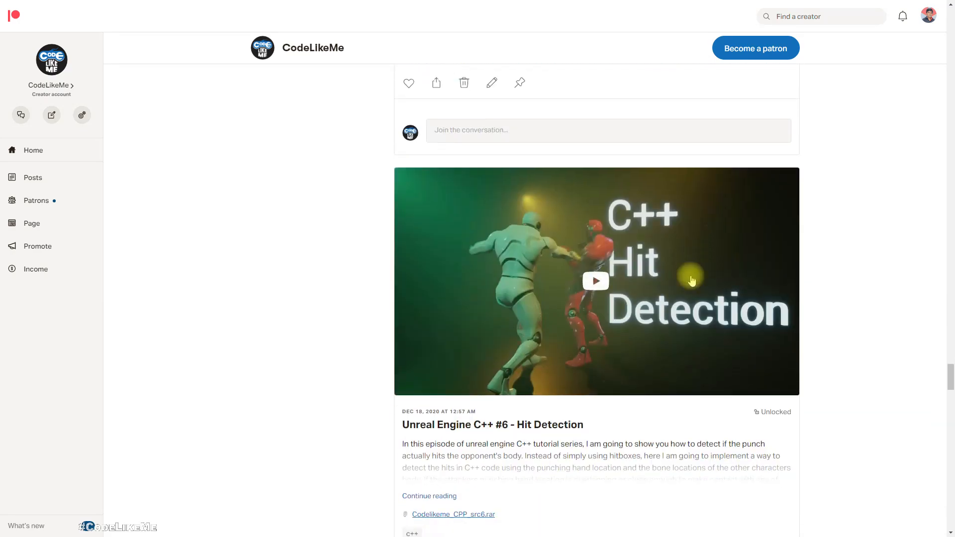
scroll(down, 3)
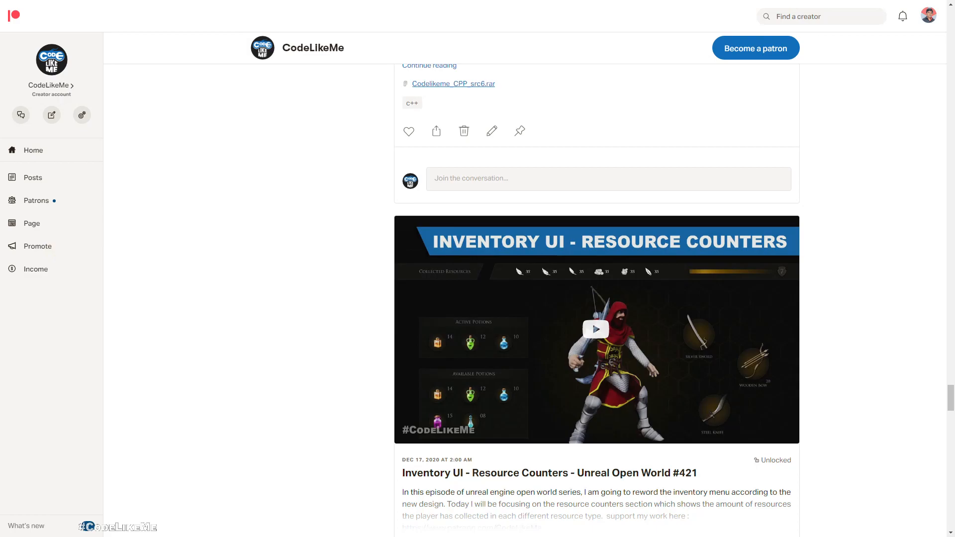